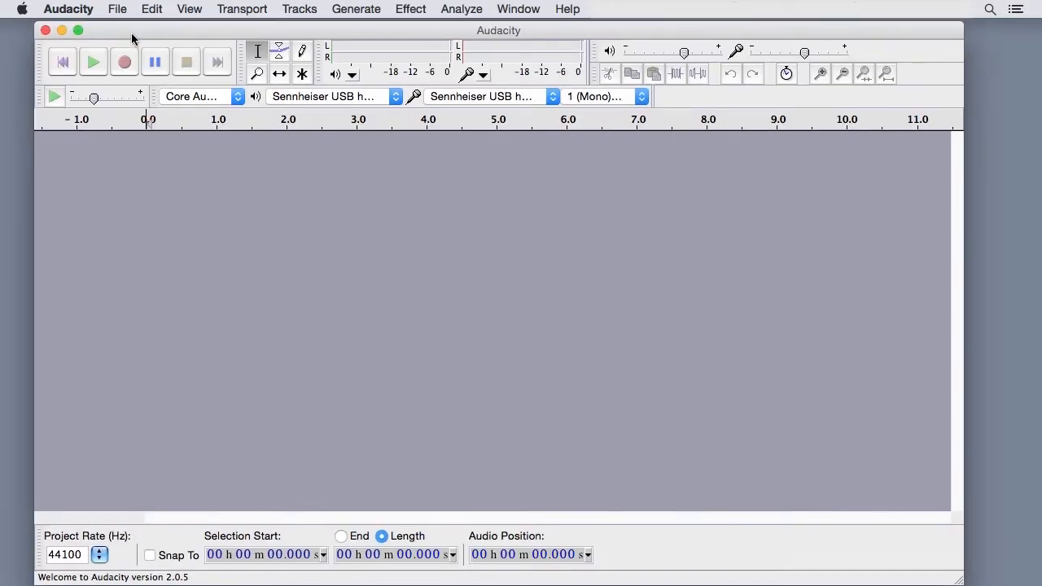
mouse_move(277, 185)
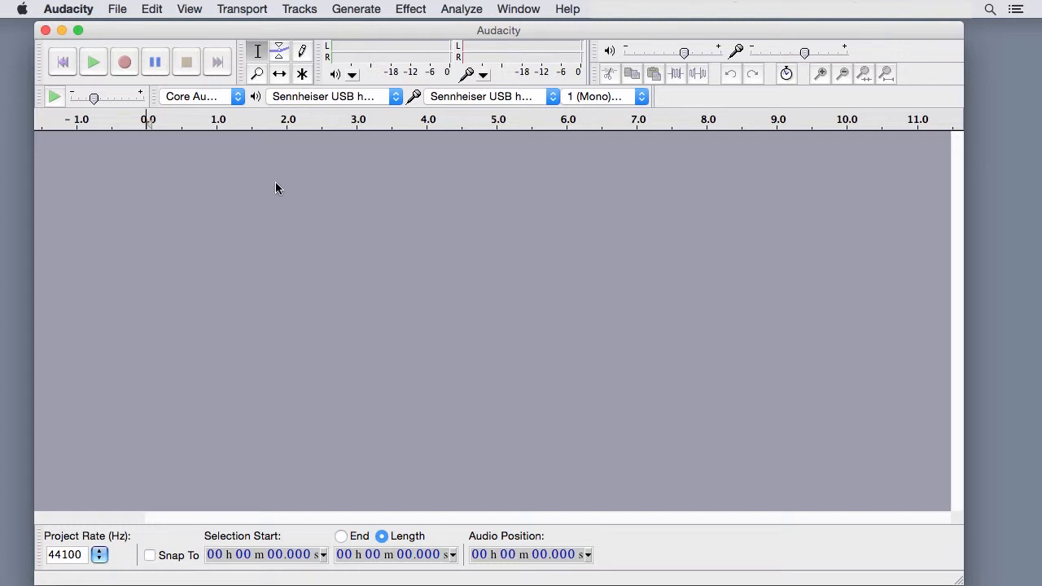
Step: Browse the recording input devices and Transport menu without changing anything
left_click(395, 96)
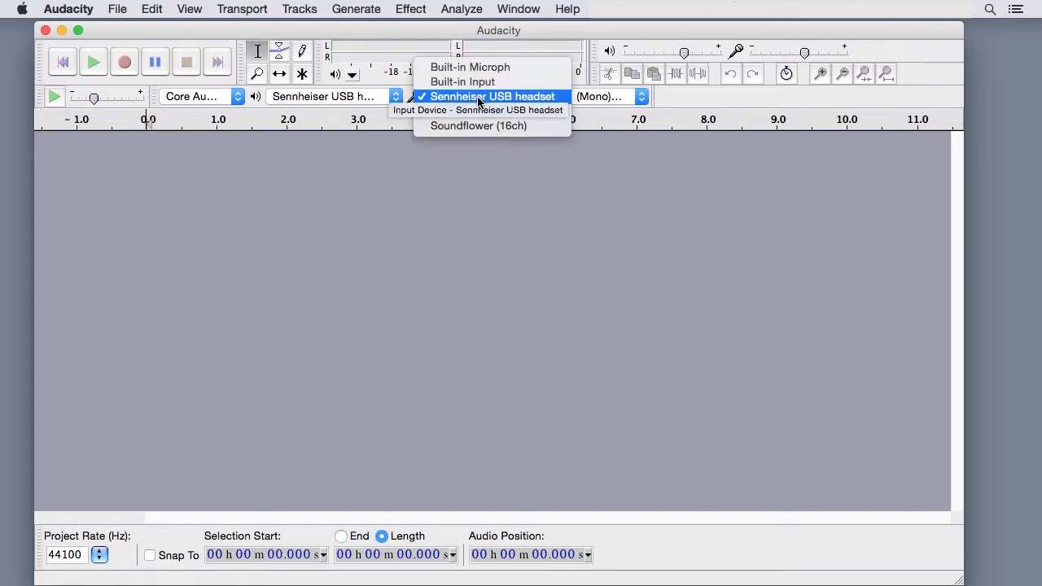
mouse_move(366, 88)
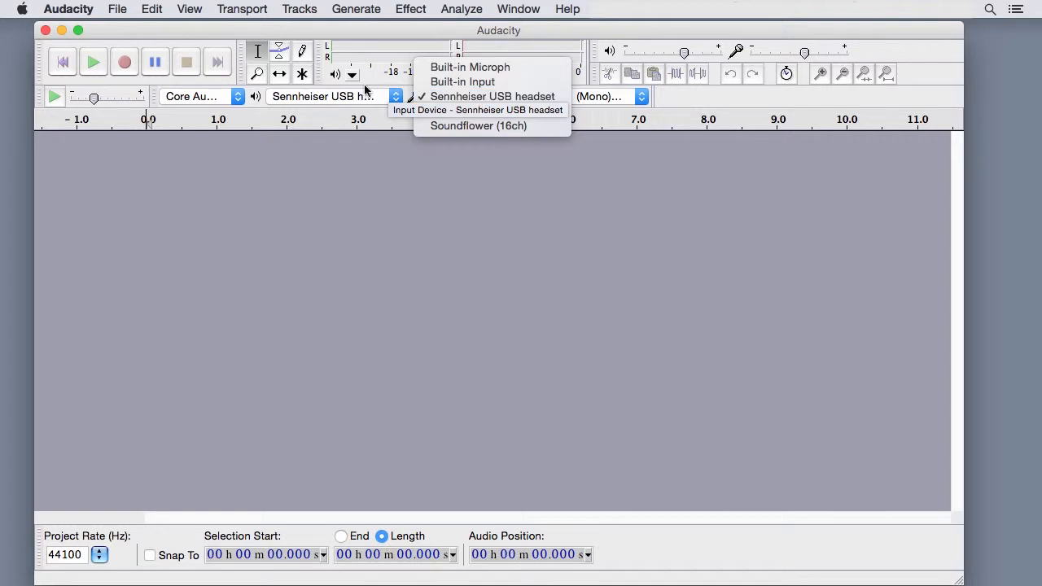
left_click(242, 9)
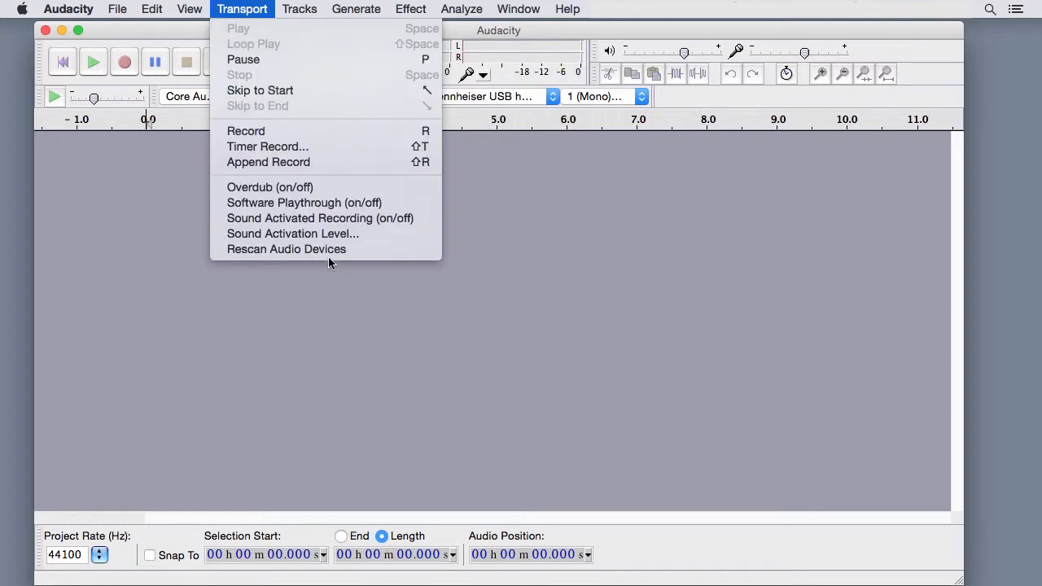
left_click(331, 263)
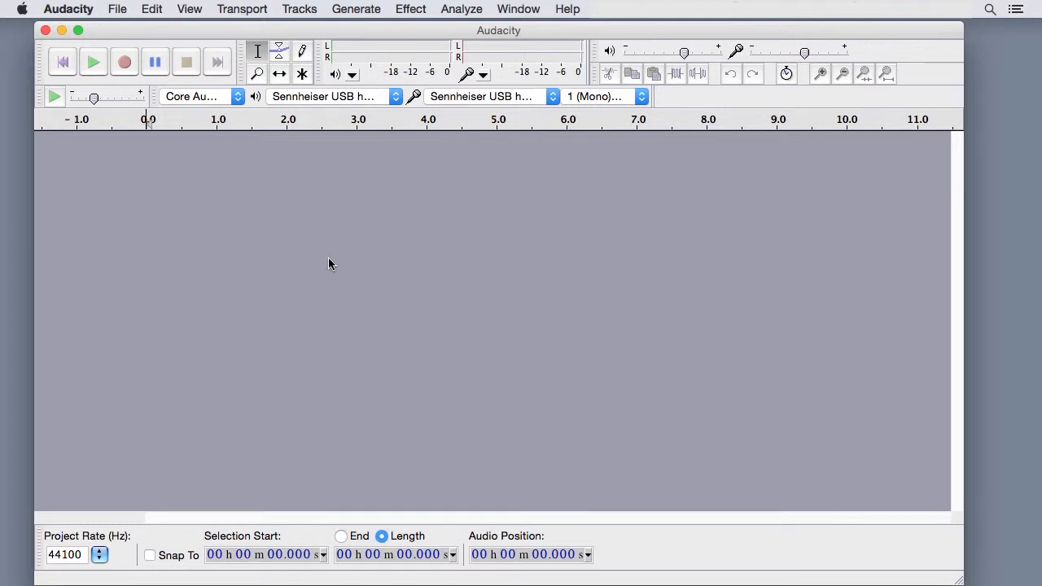
mouse_move(241, 158)
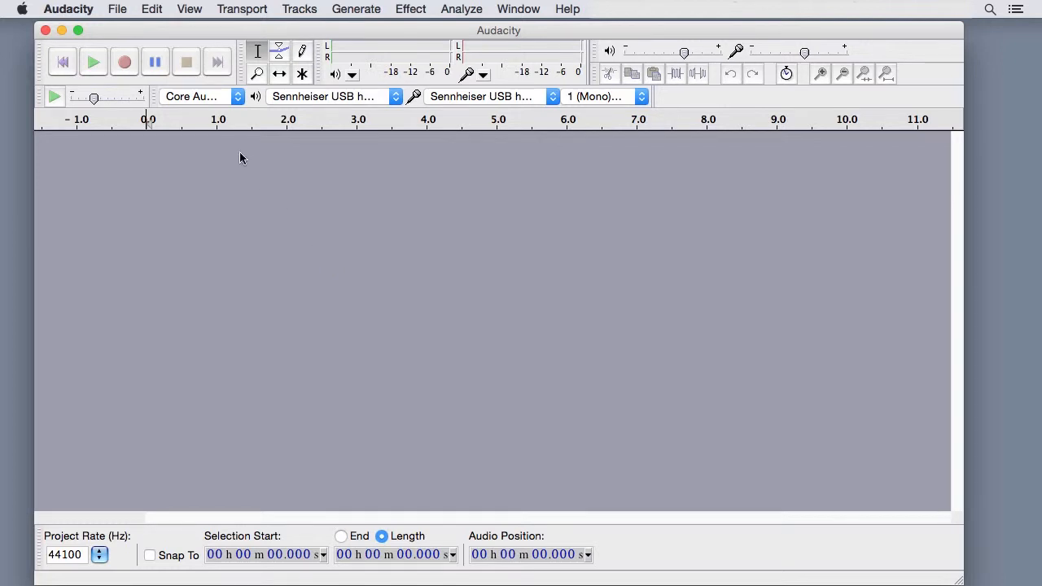
Step: Arm a paused recording on a new mono track and adjust the input volume slider
left_click(124, 62)
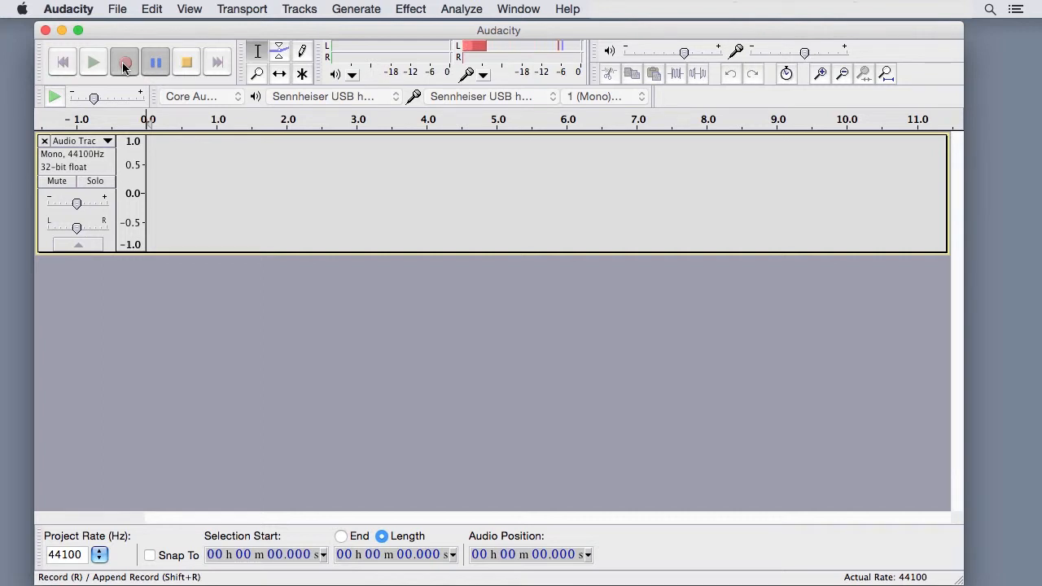
left_click(123, 61)
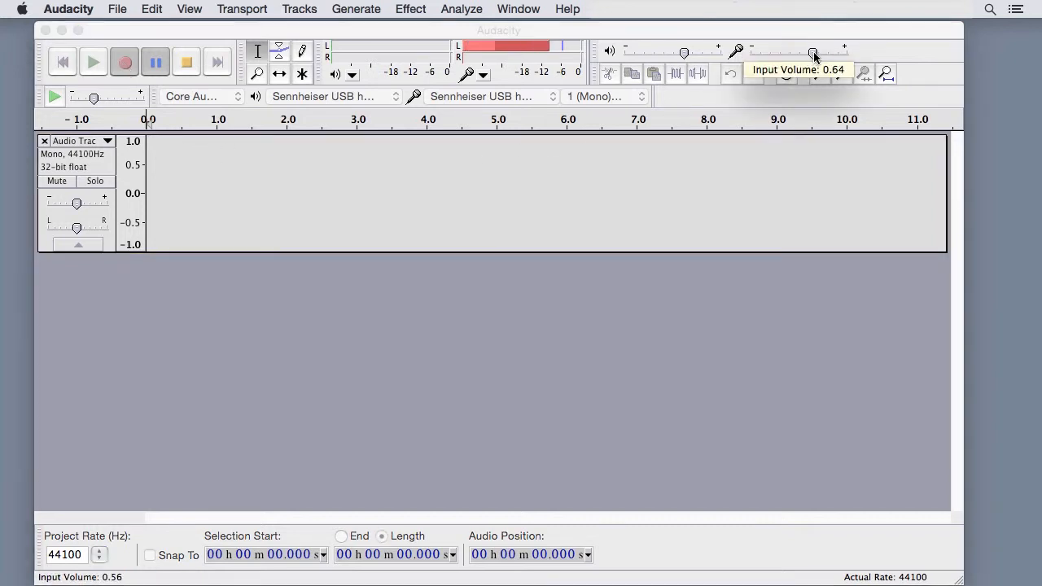
left_click_drag(812, 54, 798, 54)
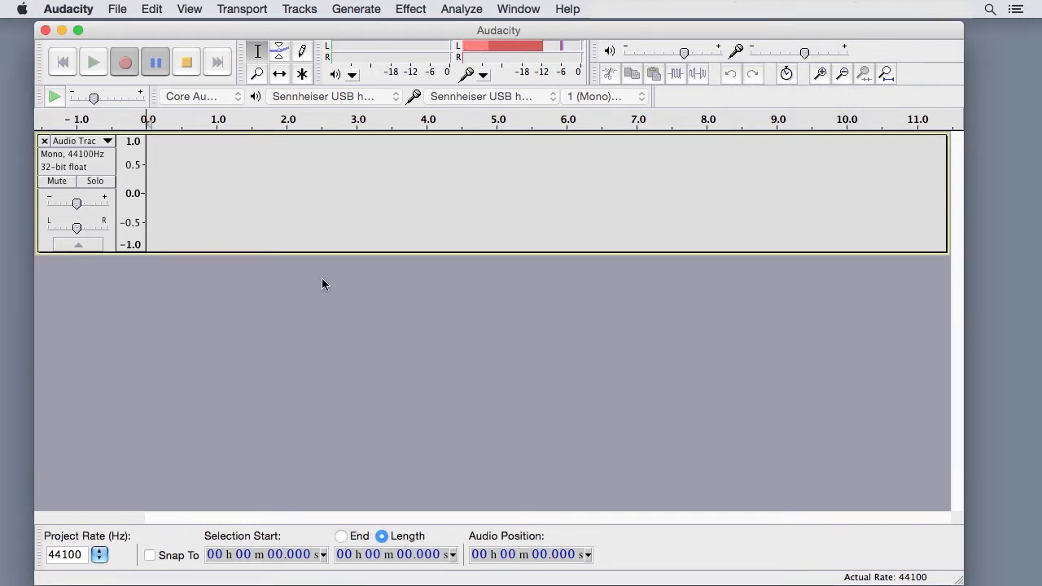
Step: Resume the paused recording, capture nearly ten seconds of speech, then stop
left_click(155, 61)
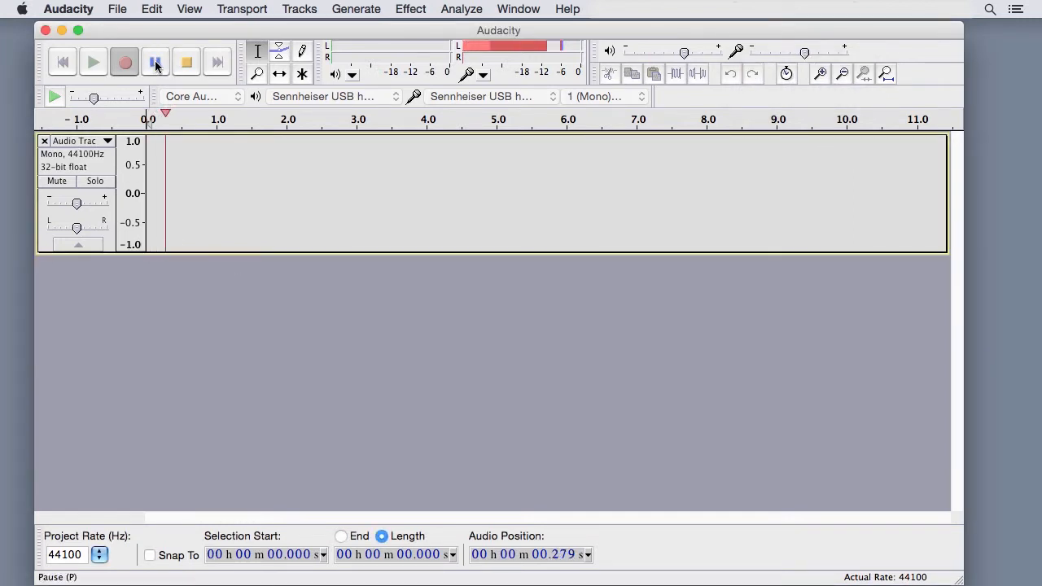
left_click(154, 62)
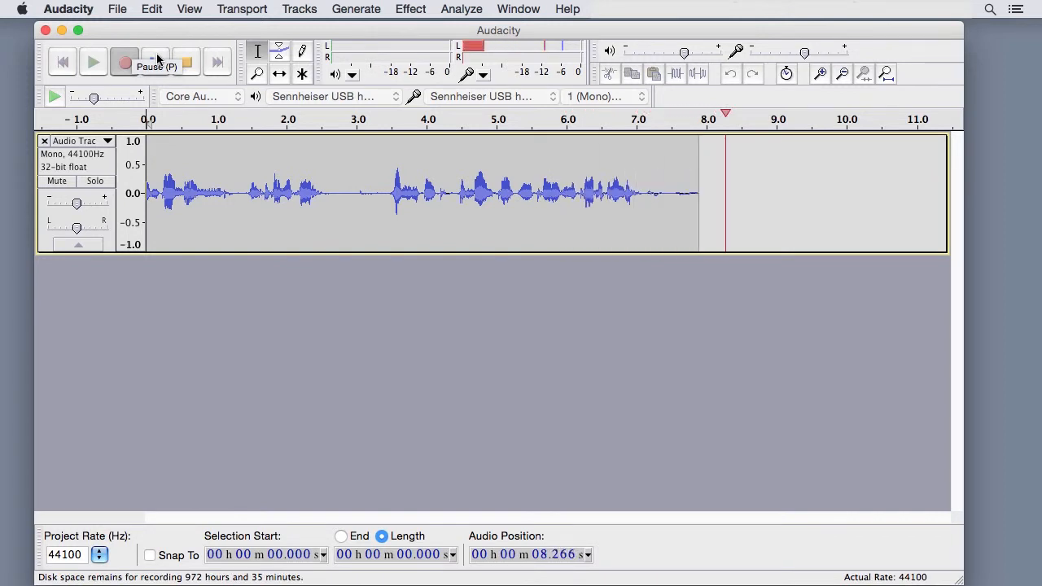
left_click(153, 62)
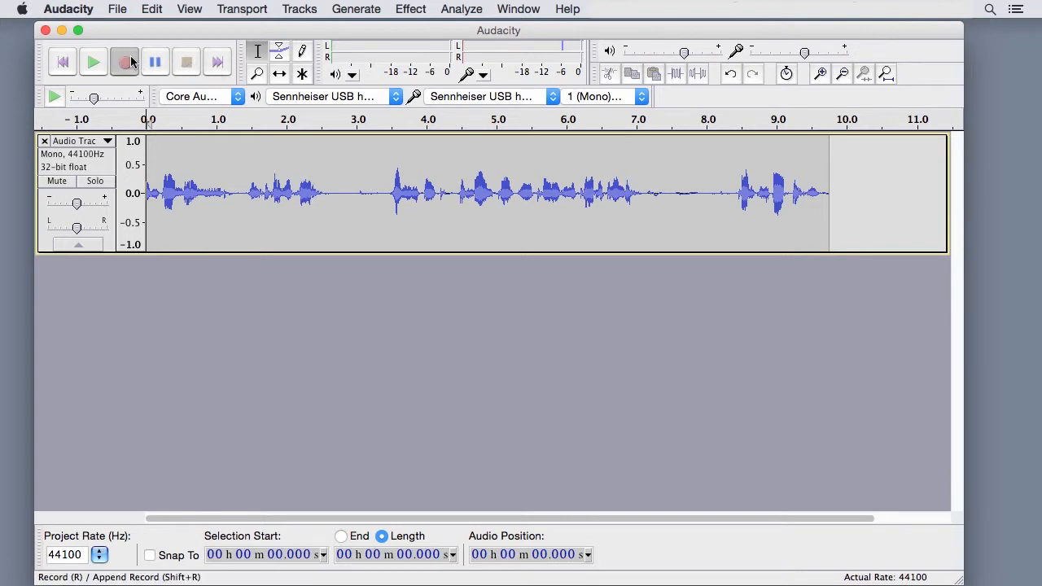
left_click(124, 61)
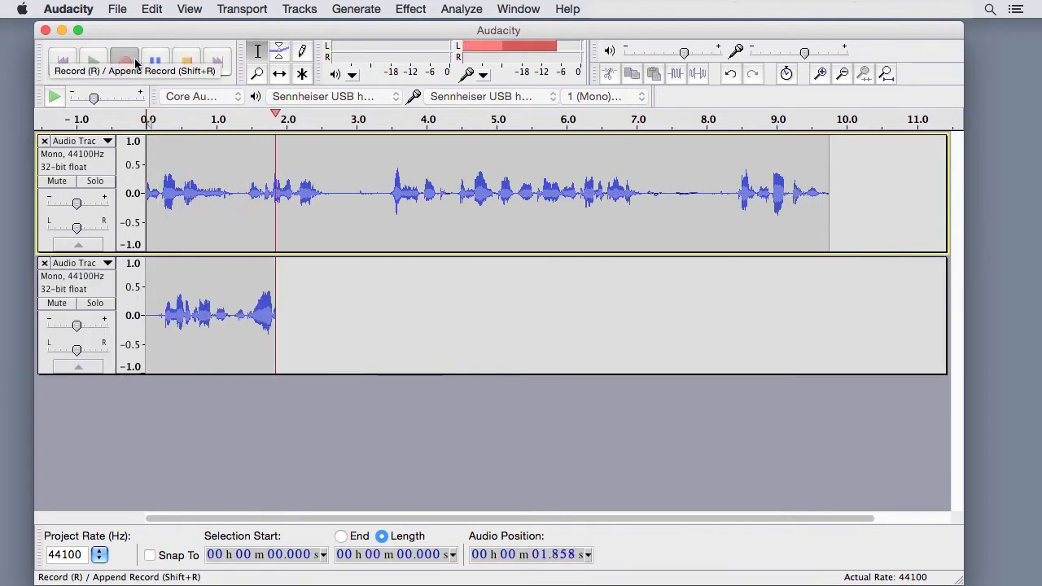
left_click(124, 59)
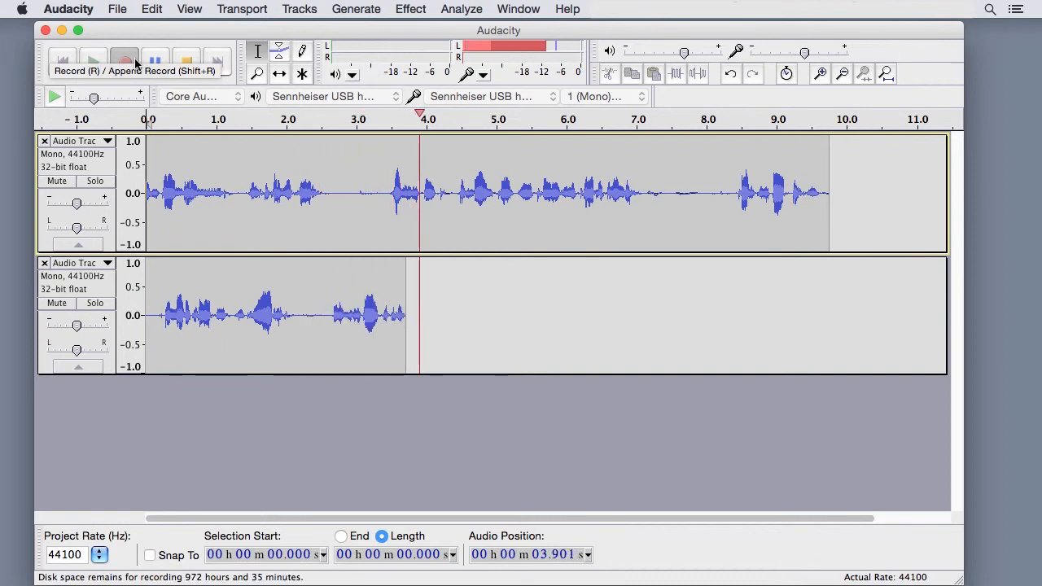
left_click(123, 62)
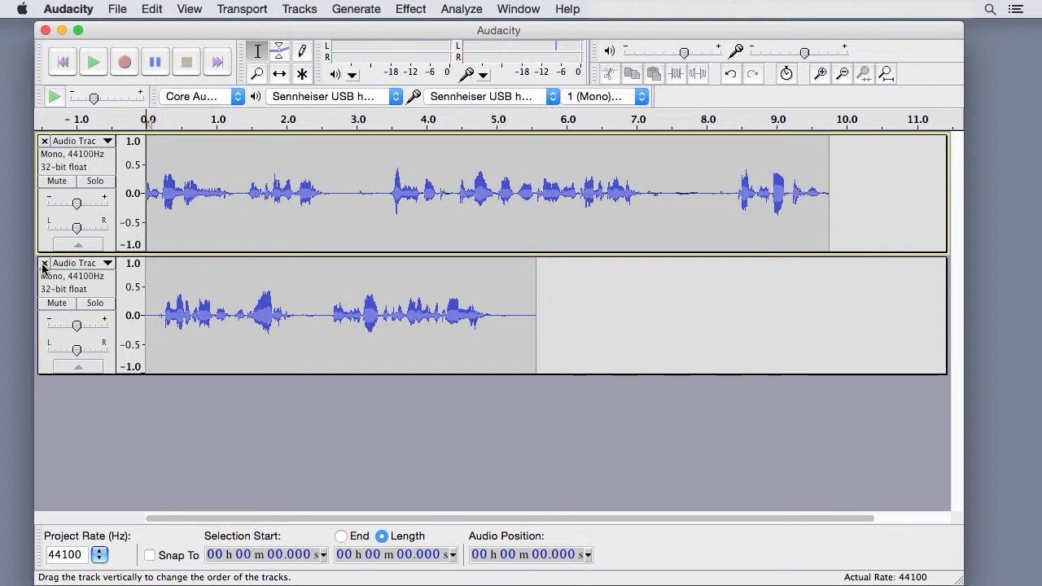
left_click(45, 263)
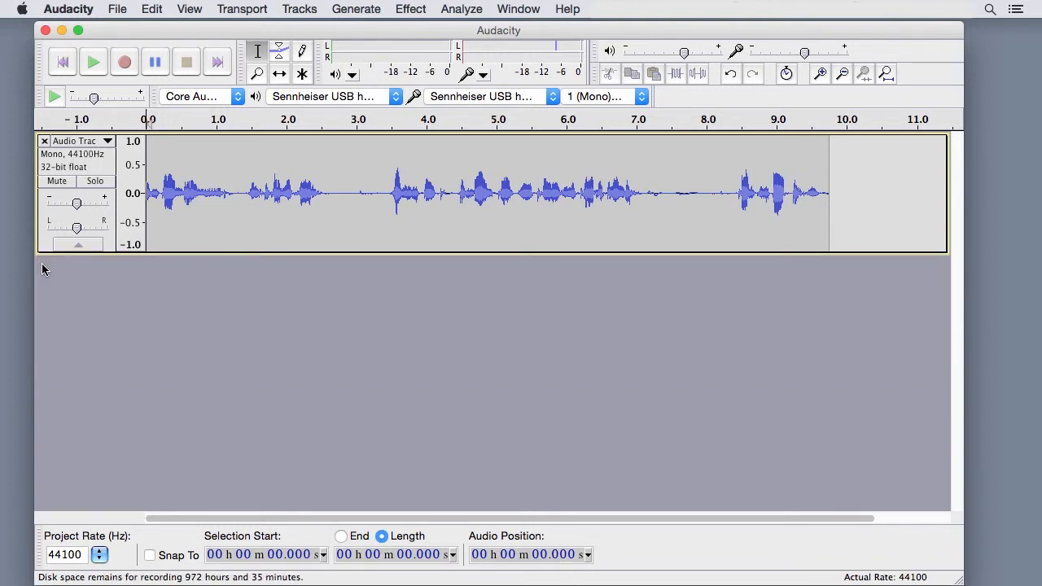
mouse_move(249, 6)
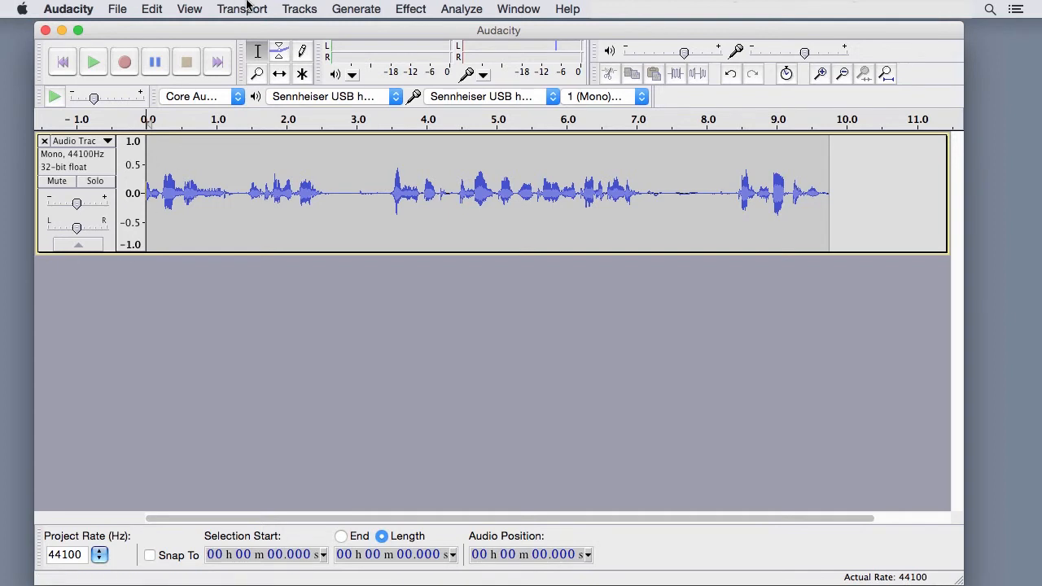
Step: Append about four seconds of speech with Append Record, then play the fourteen-second track
left_click(241, 9)
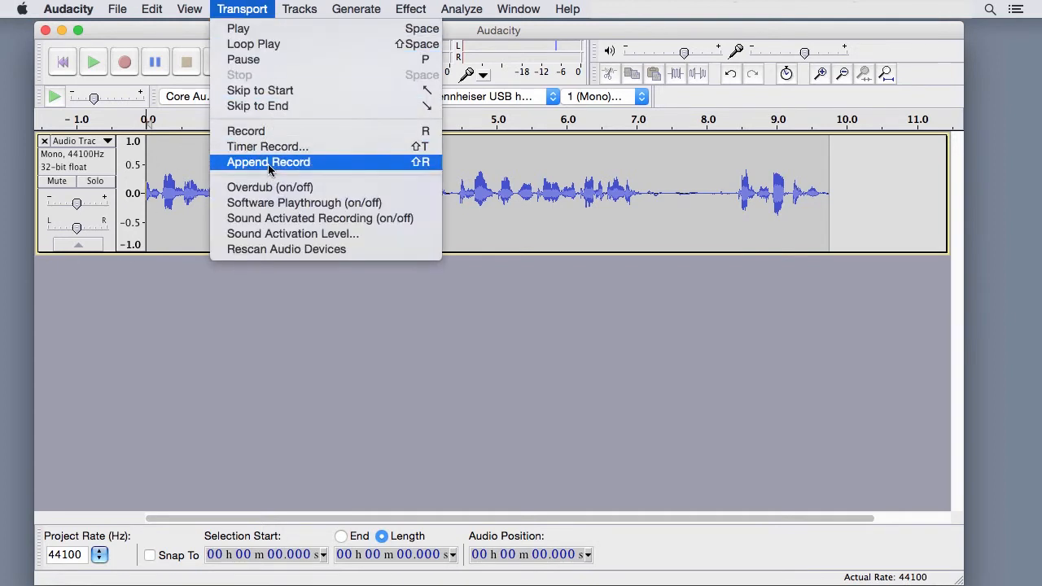
left_click(268, 162)
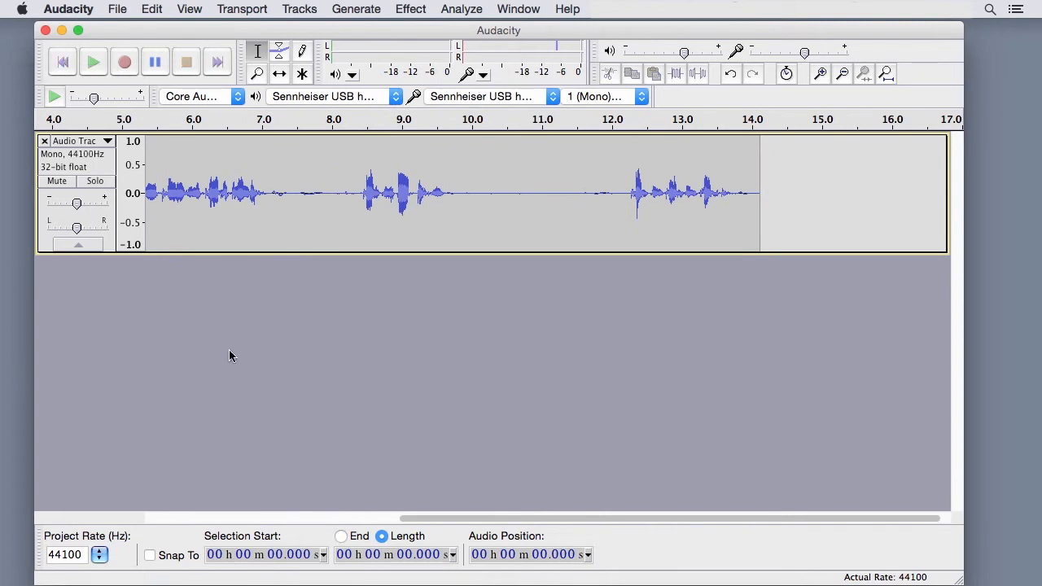
left_click(62, 61)
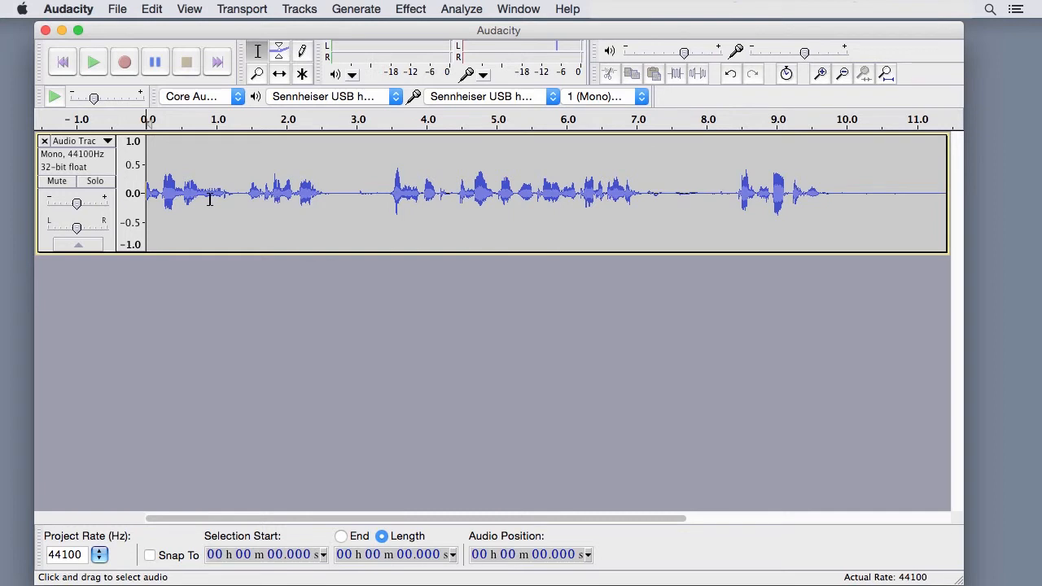
left_click(92, 62)
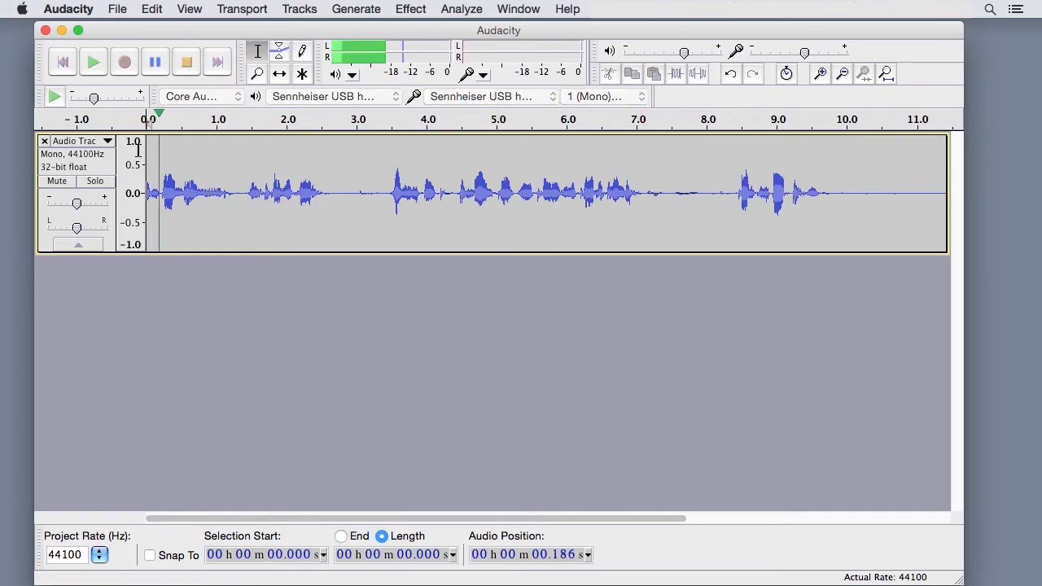
left_click(185, 62)
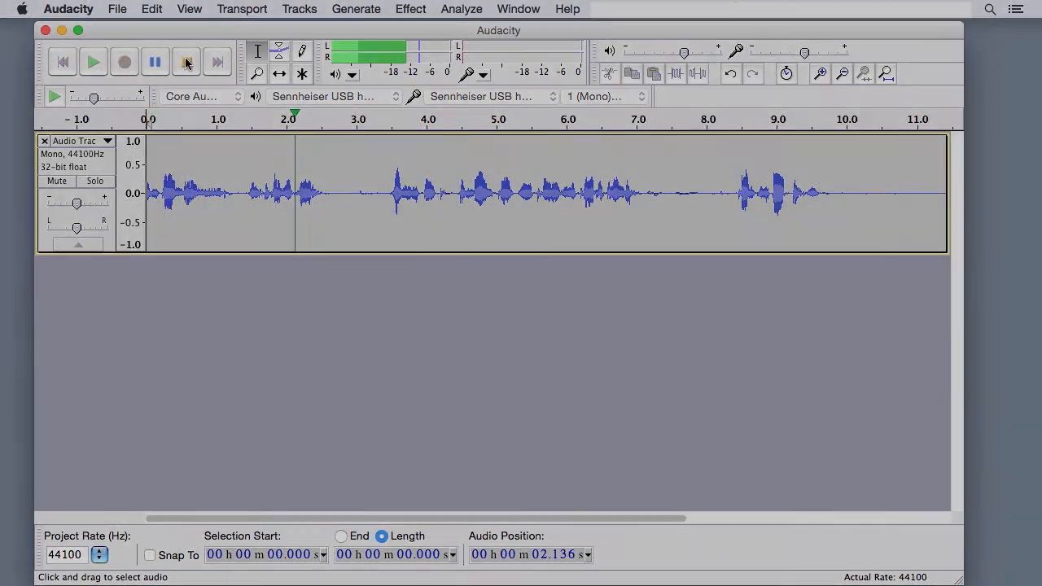